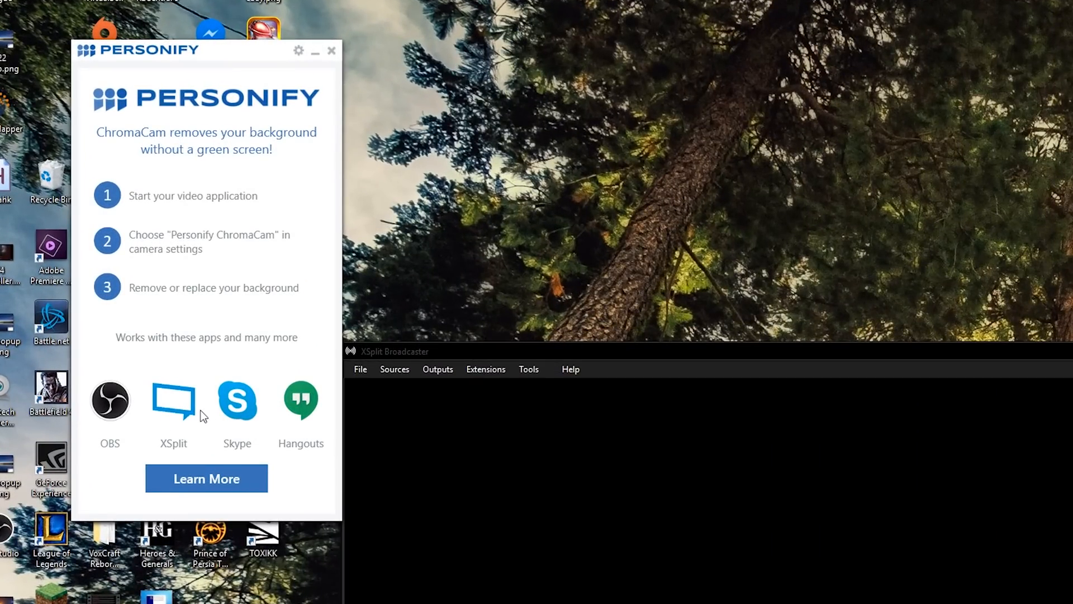
pyautogui.moveTo(216, 64)
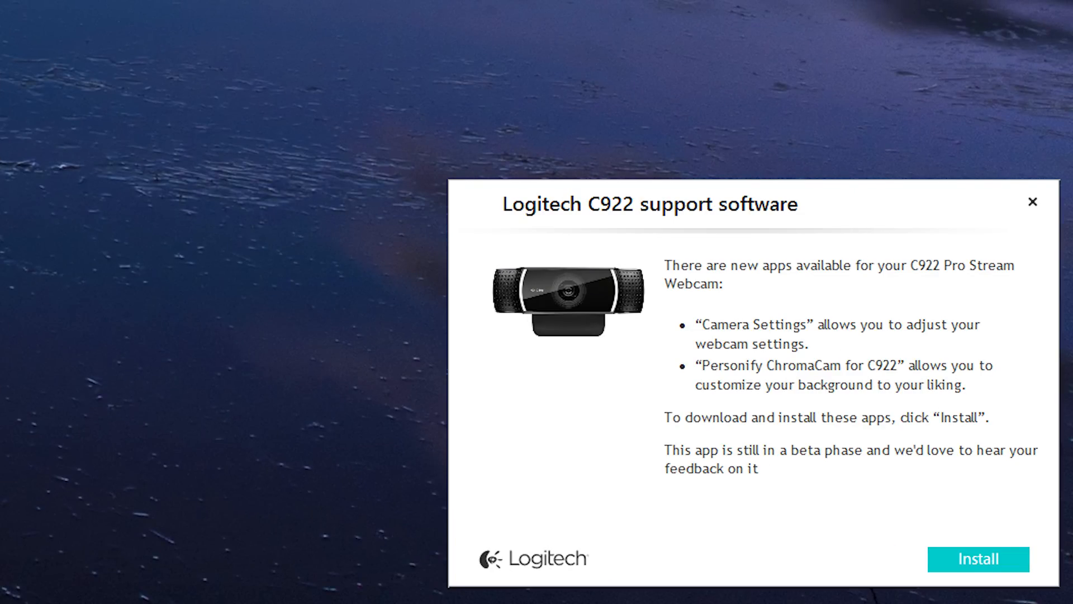
# - Install the webcam apps offered in the Logitech C922 support software pop-up
pyautogui.click(978, 559)
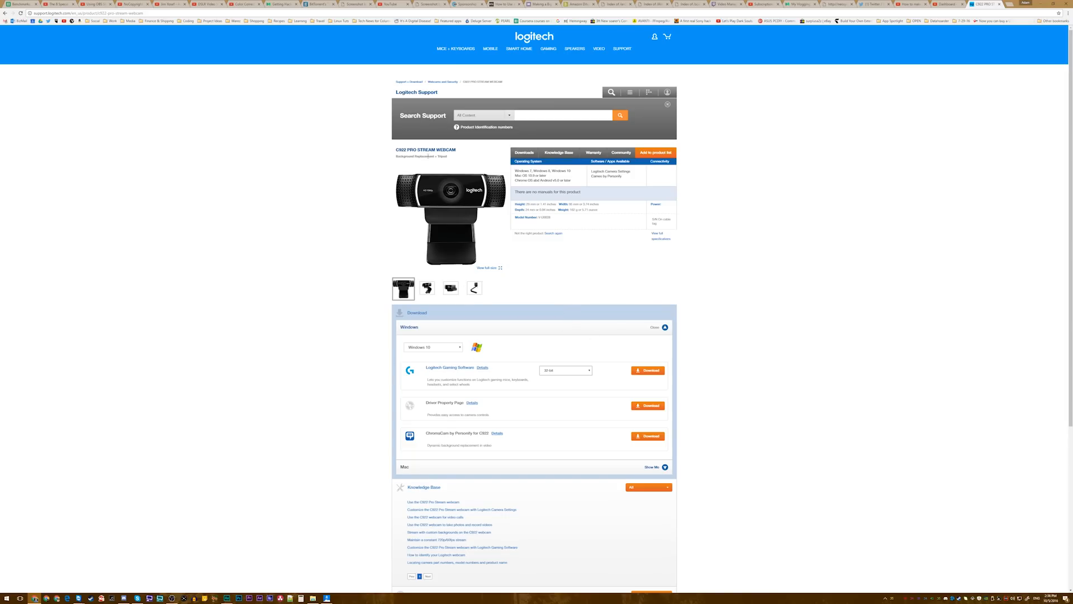
# - Scroll to the Windows 10 download list offering ChromaCam by Personify for C922
pyautogui.scroll(-3)
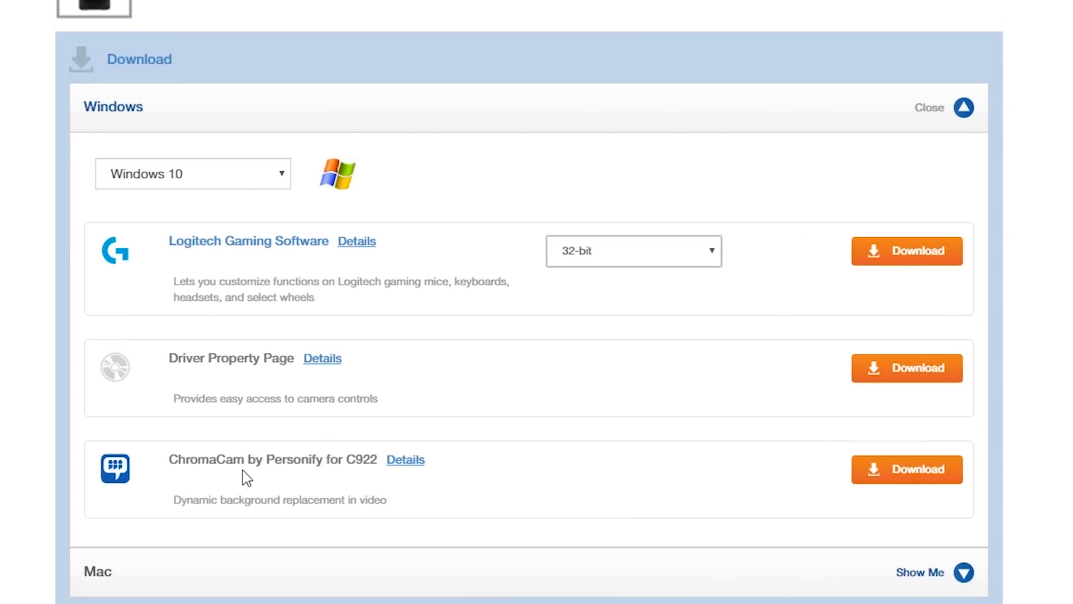
pyautogui.moveTo(523, 533)
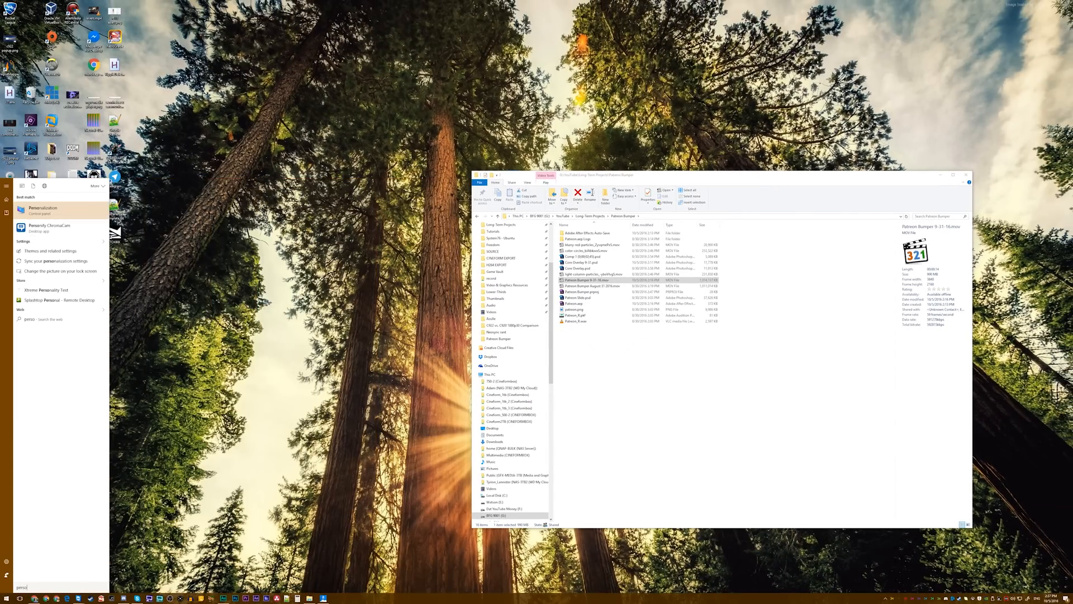
# - Launch Personify ChromaCam from the 'perso' Start menu search results
pyautogui.click(428, 277)
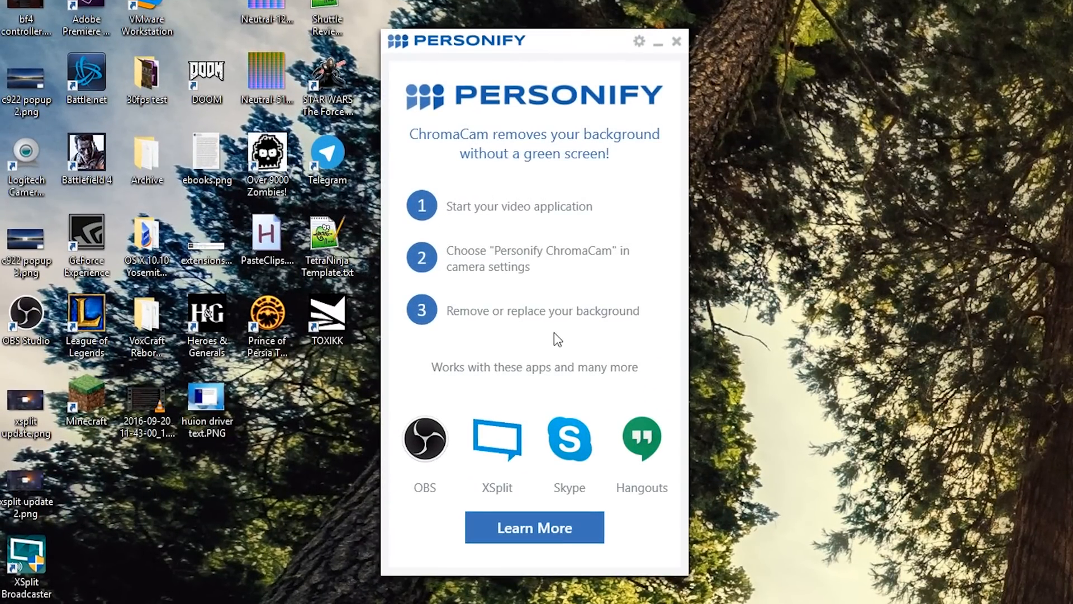
pyautogui.moveTo(761, 411)
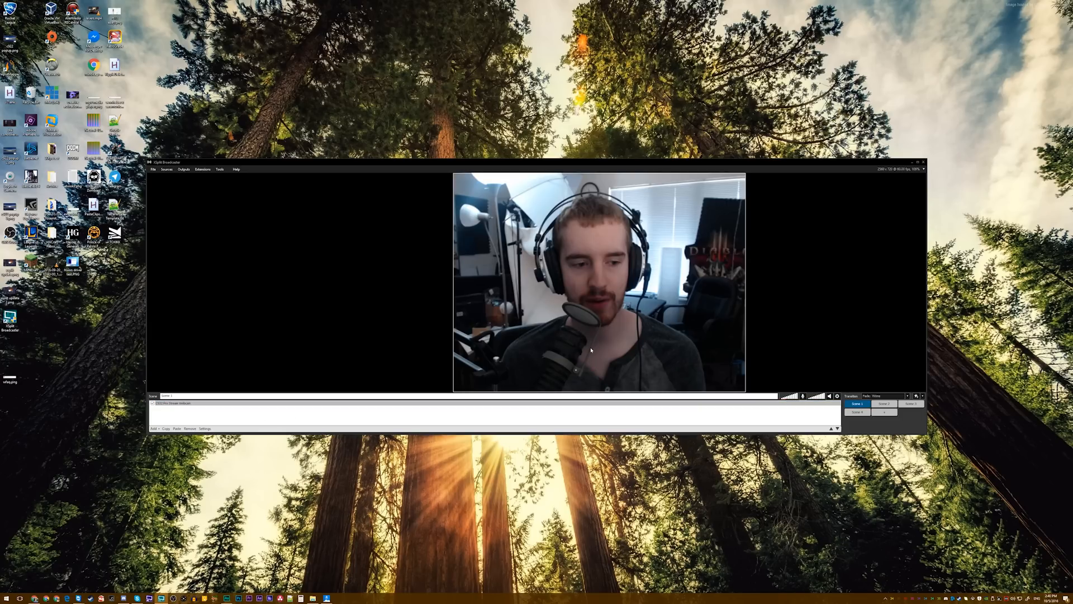
# - Remove Scene 1's existing webcam source and add Personify ChromaCam for C922 instead
pyautogui.click(178, 402)
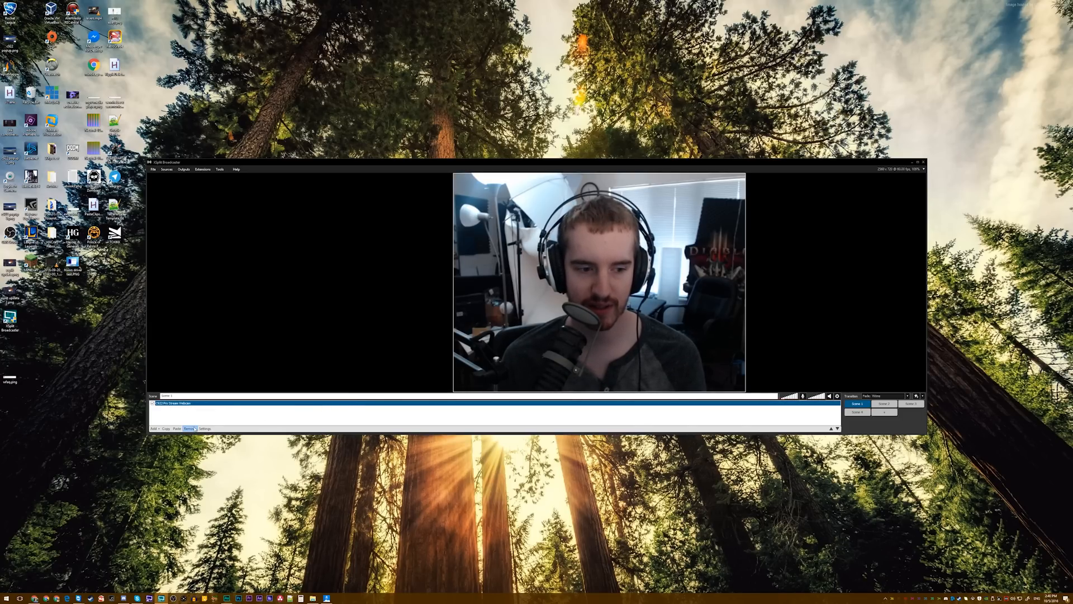
pyautogui.click(155, 429)
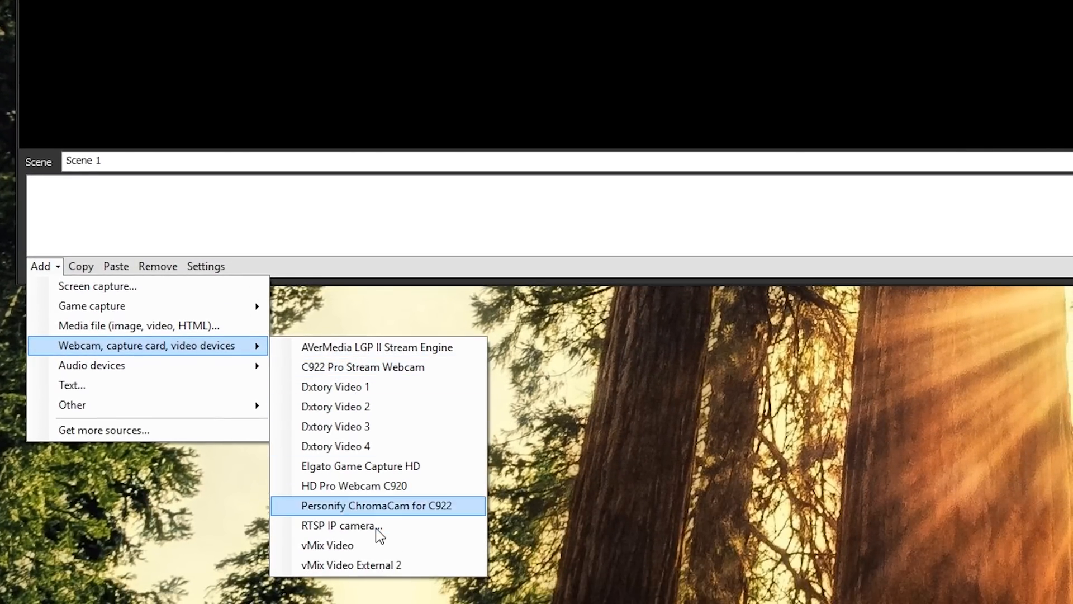
pyautogui.moveTo(400, 512)
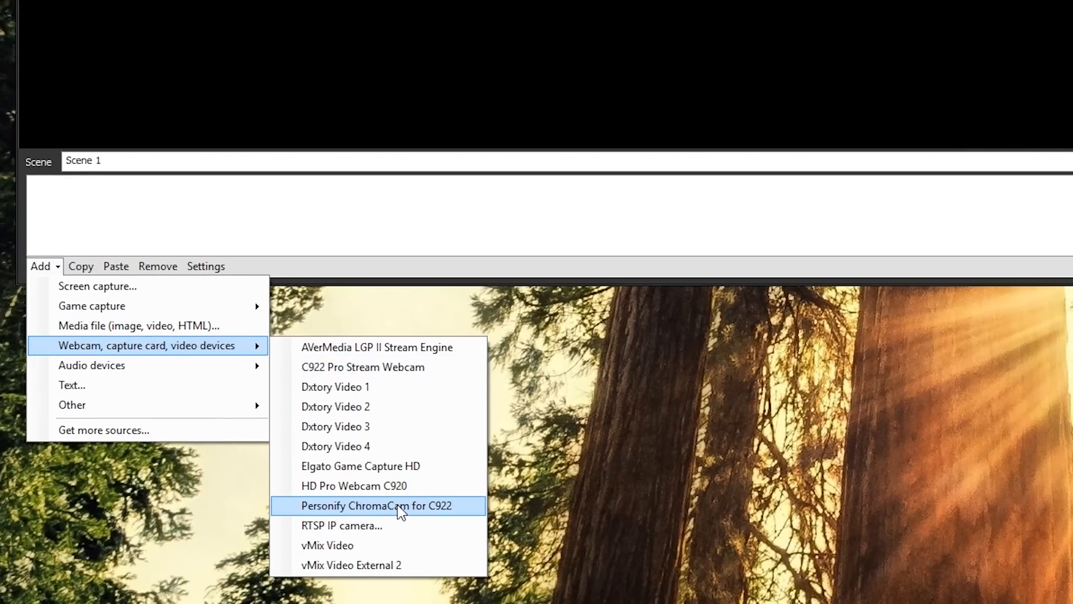
pyautogui.click(375, 506)
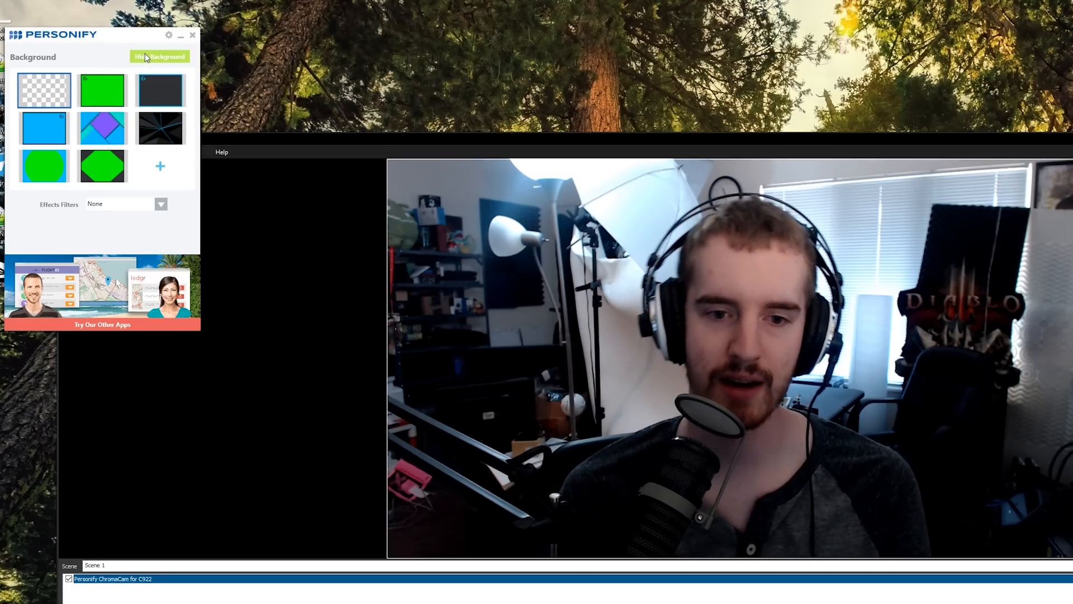
pyautogui.moveTo(154, 63)
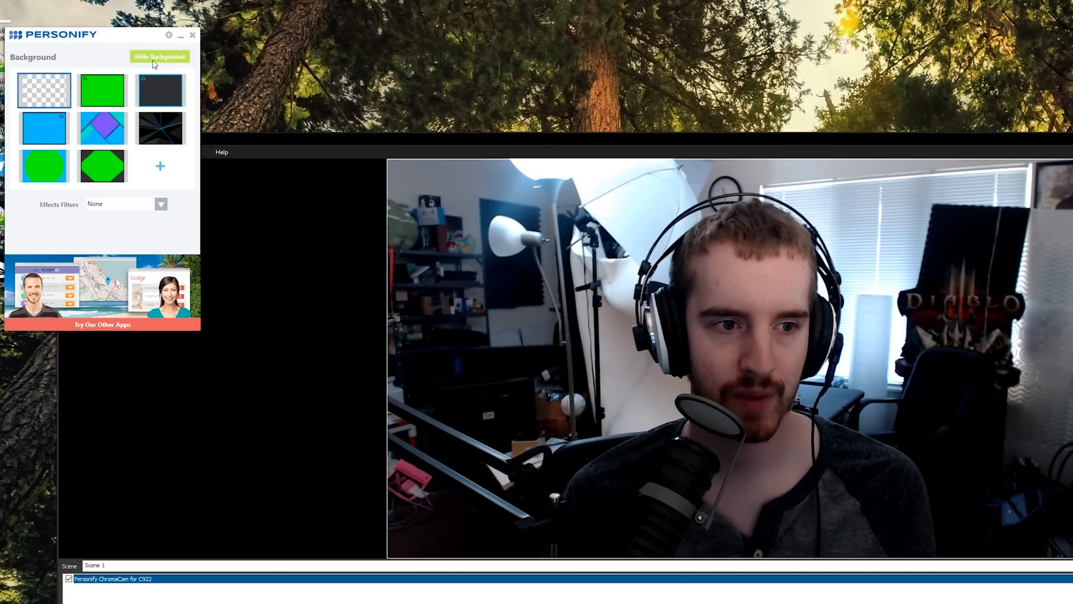
# - Hide the room, try the green and dark preset backdrops, then add a custom keyboard photo
pyautogui.click(159, 56)
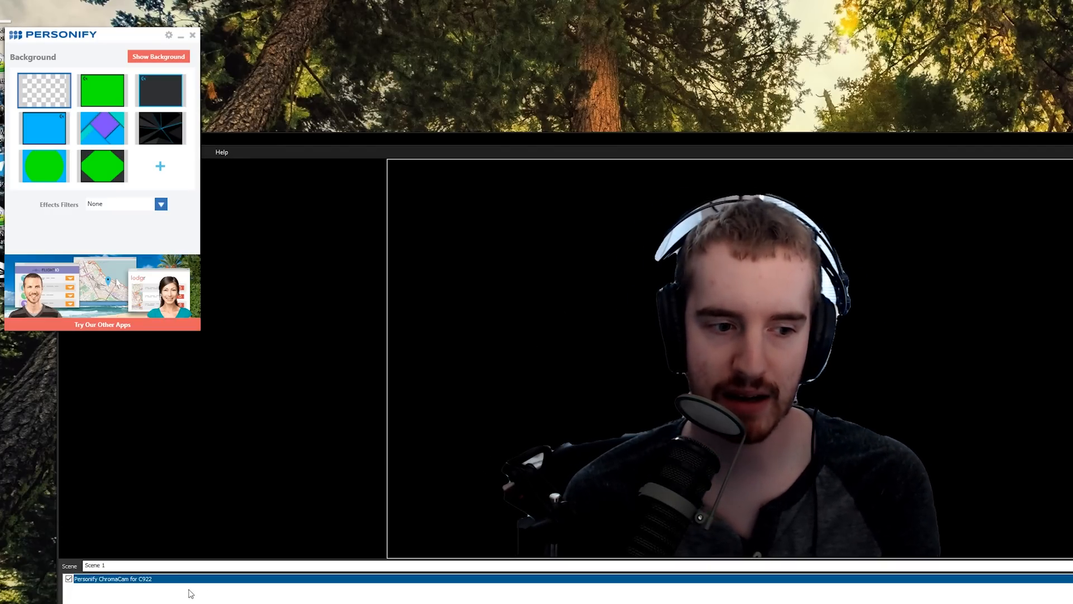
pyautogui.click(102, 90)
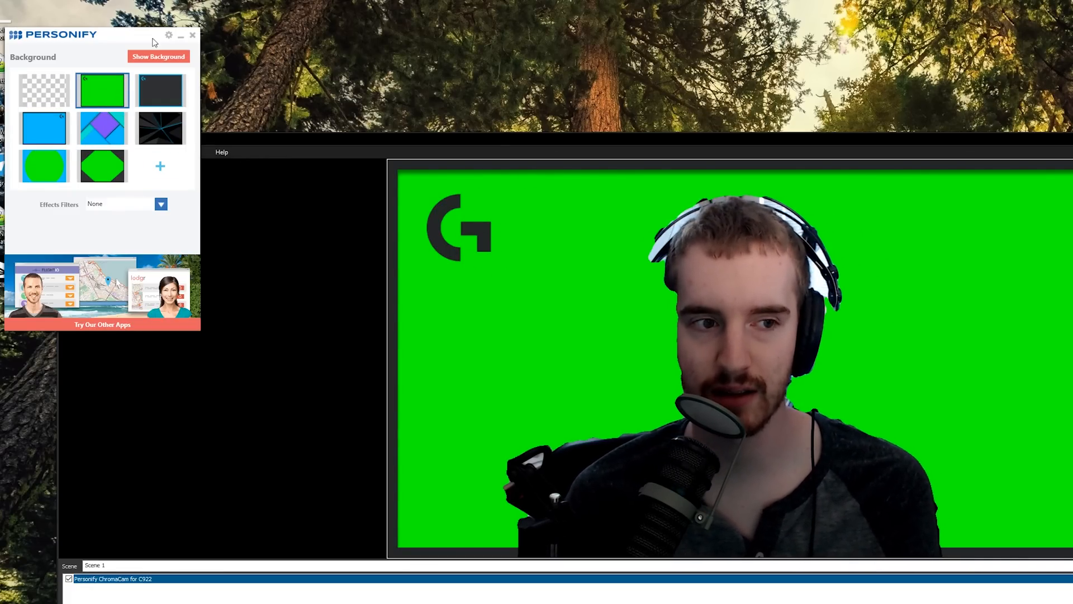
pyautogui.click(160, 89)
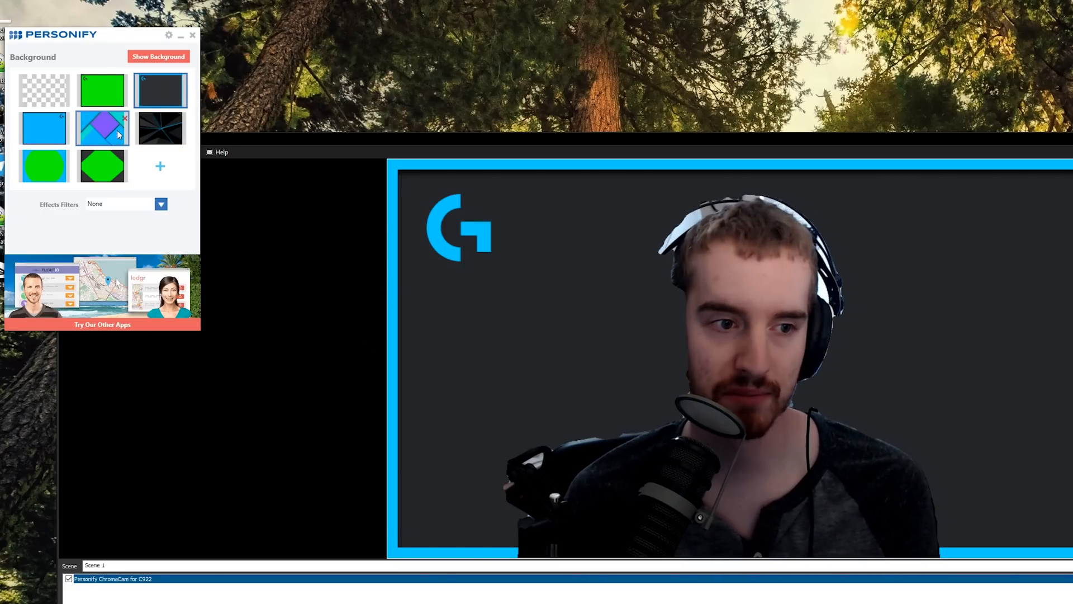
pyautogui.click(161, 128)
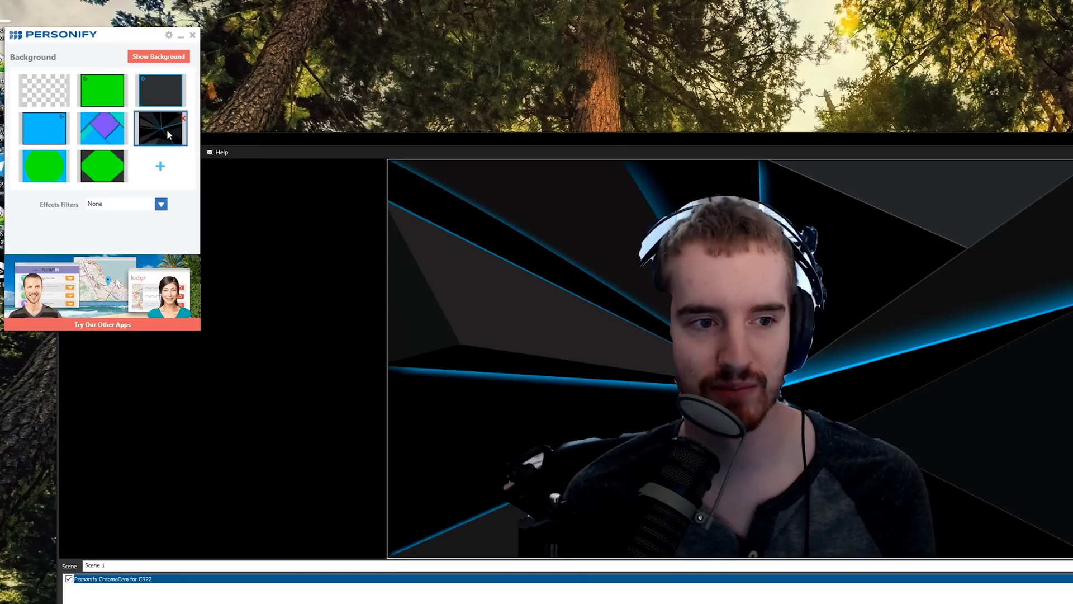
pyautogui.click(161, 165)
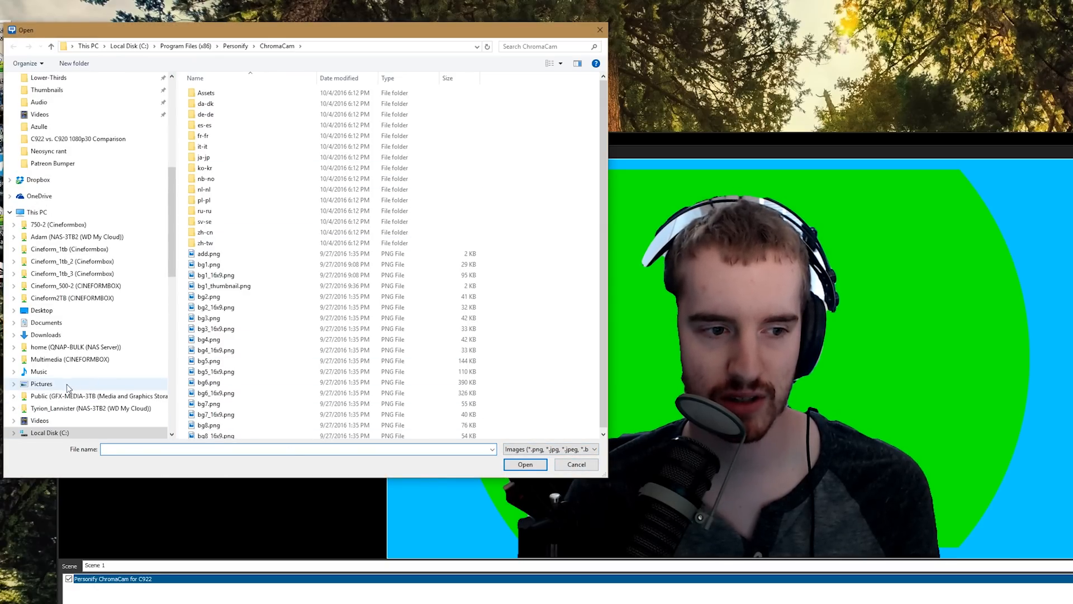
pyautogui.click(576, 463)
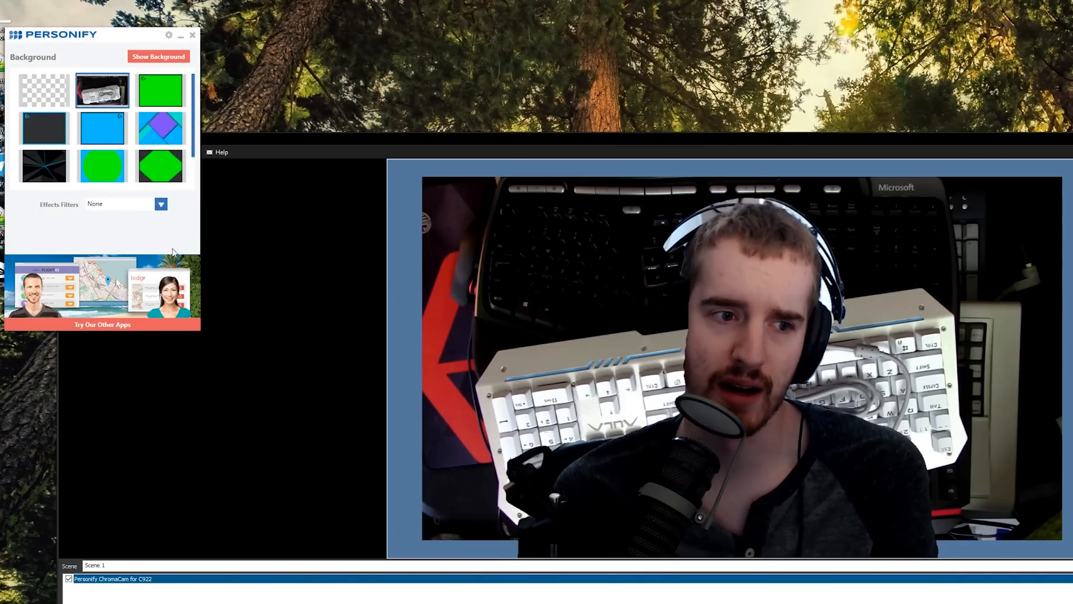
# - Apply Blur, pick the purple-and-blue diamond backdrop, then switch the filter to Black & White
pyautogui.click(161, 204)
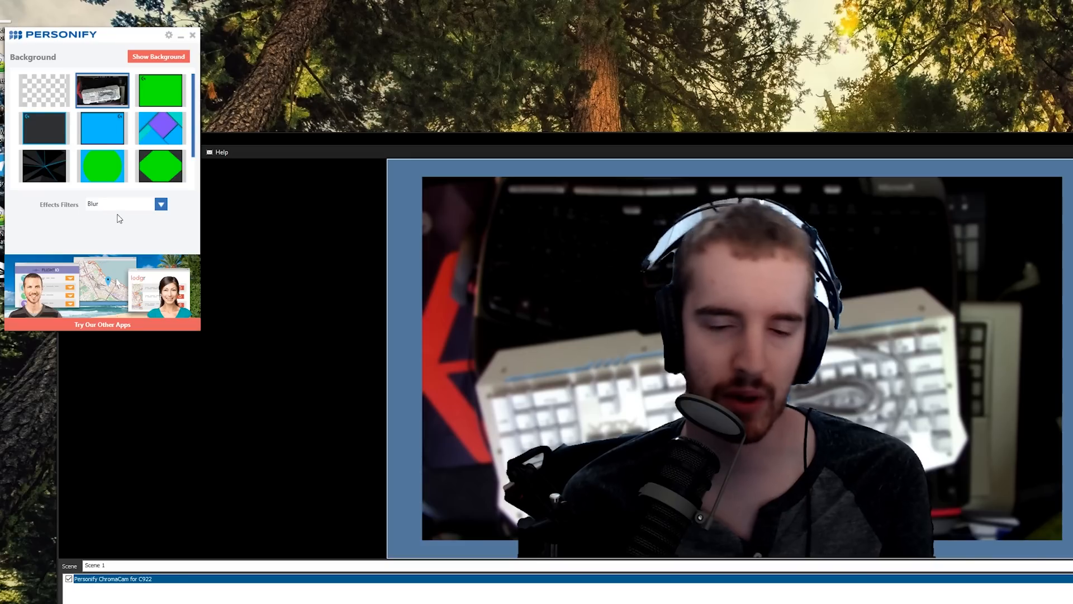
pyautogui.click(159, 128)
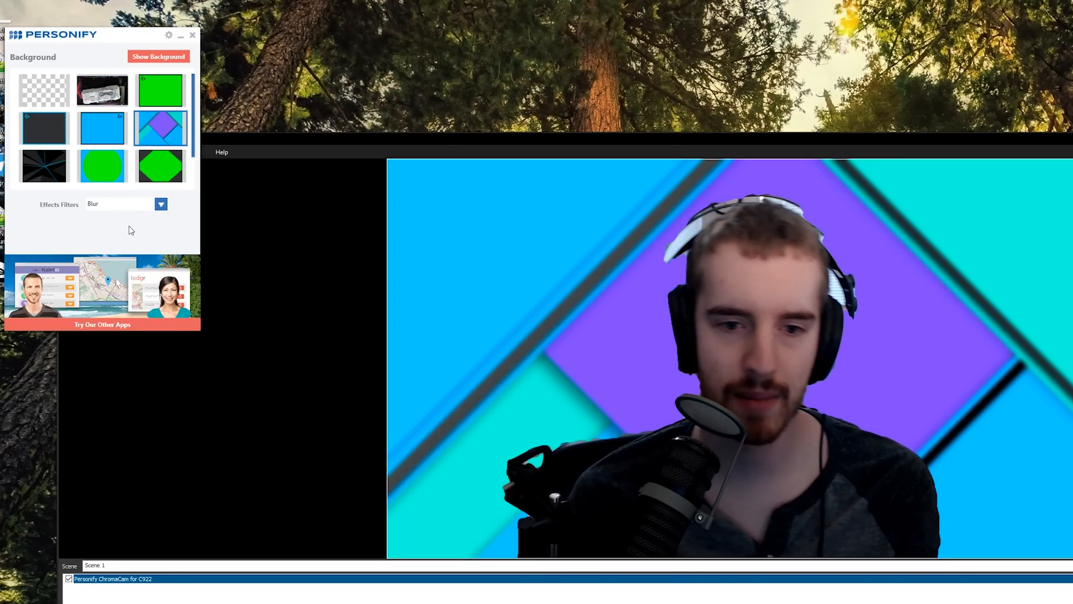
pyautogui.click(160, 204)
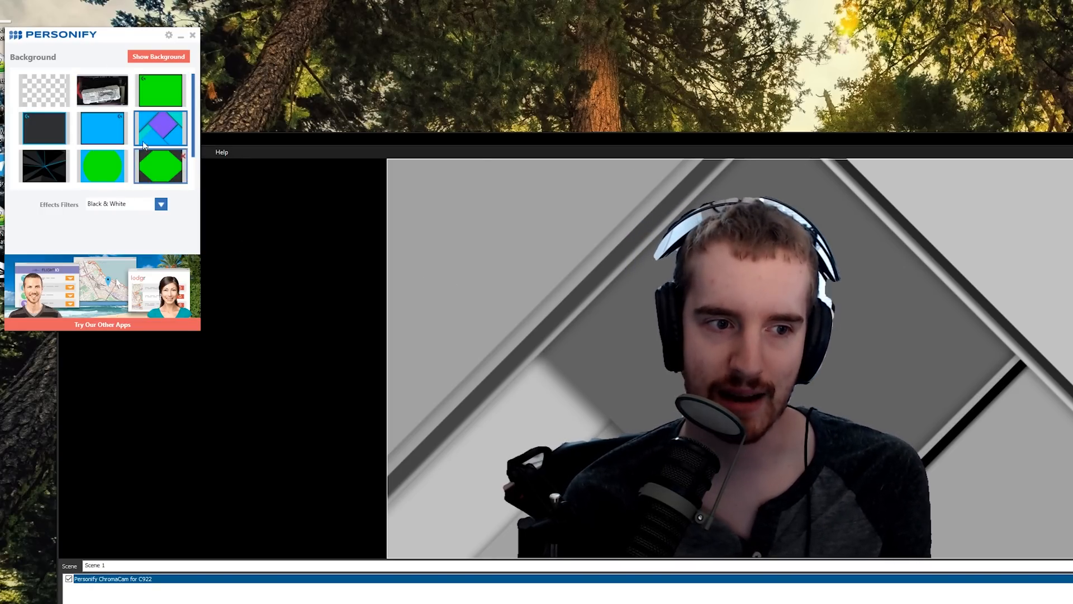
pyautogui.scroll(-3)
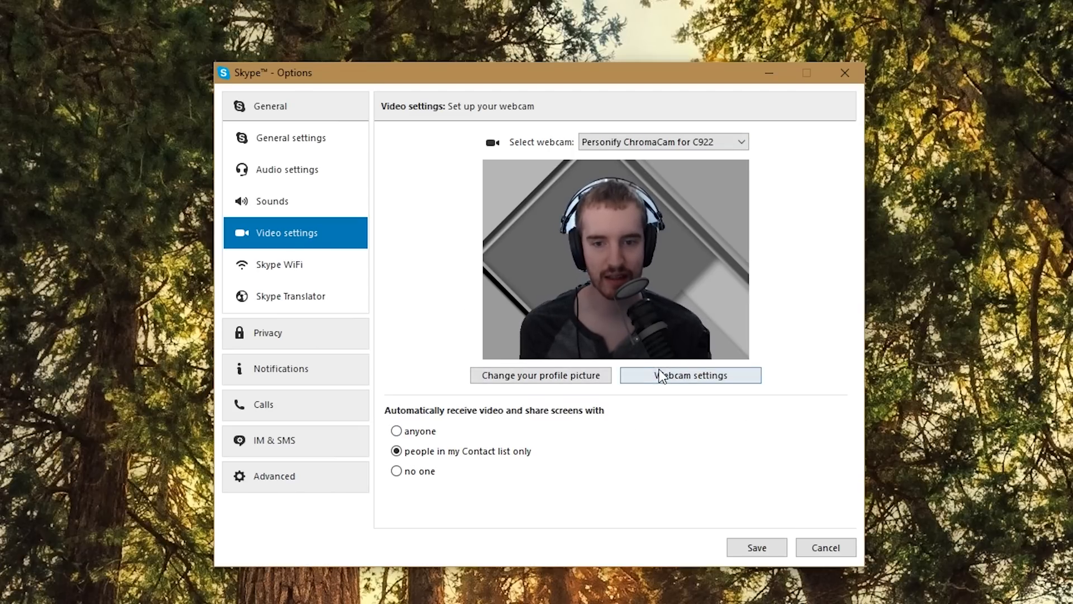
pyautogui.moveTo(591, 332)
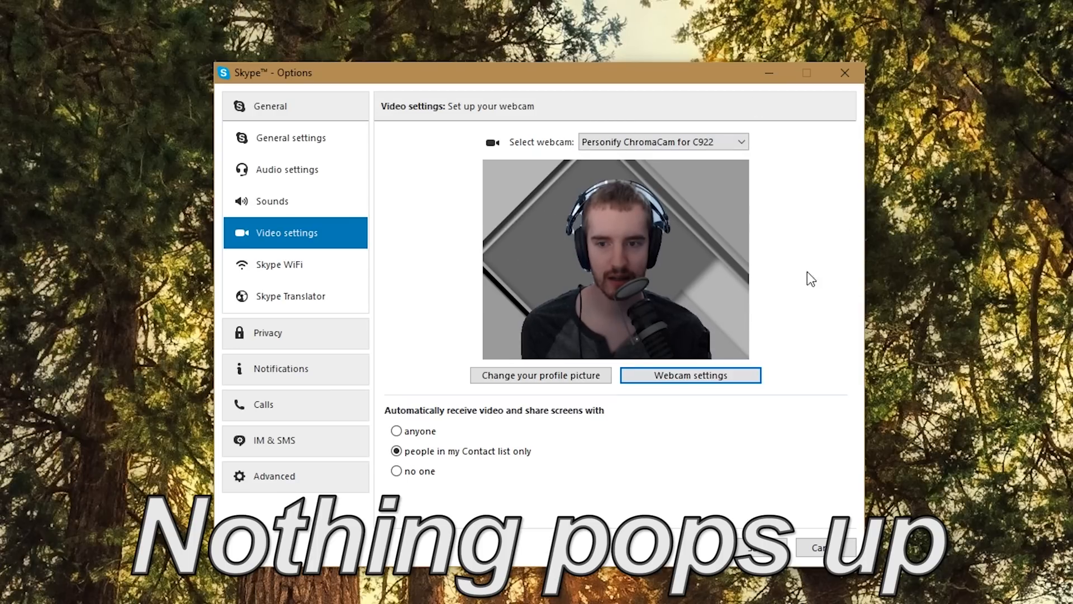
pyautogui.moveTo(593, 362)
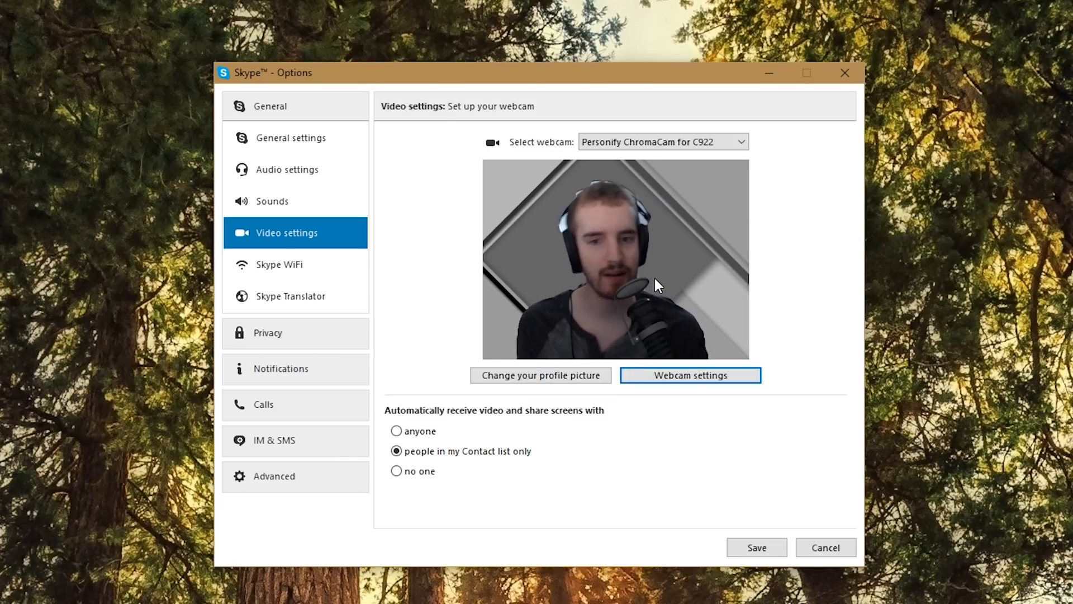
pyautogui.moveTo(743, 496)
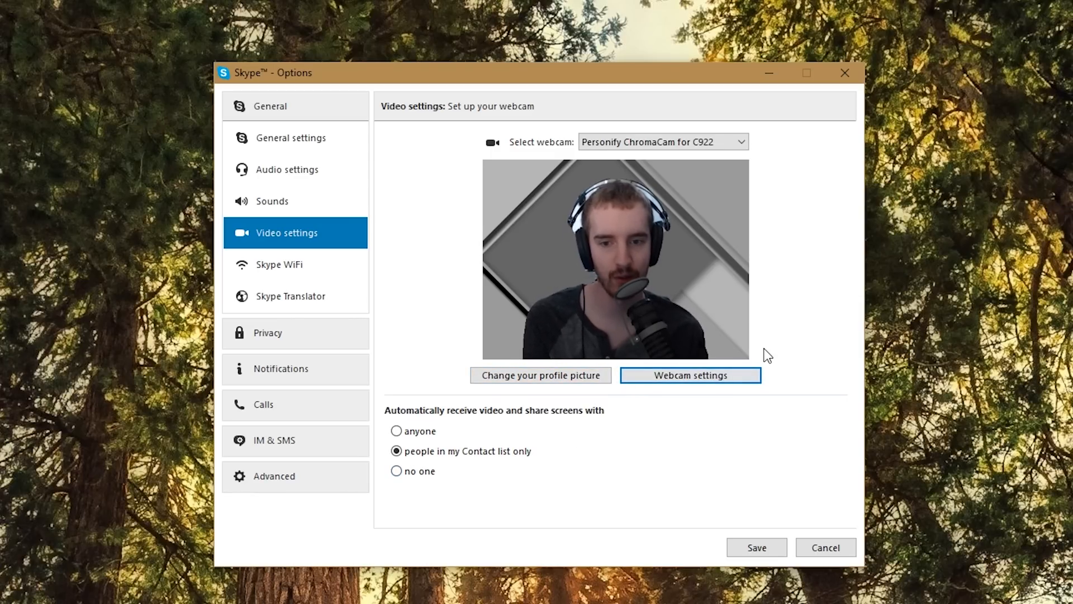
pyautogui.moveTo(756, 548)
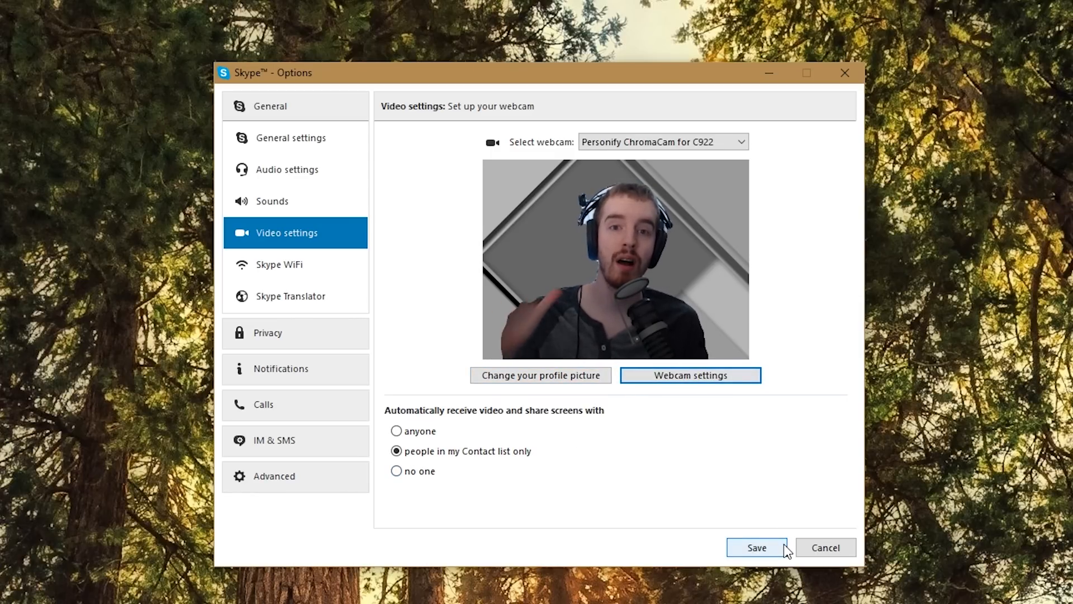
pyautogui.moveTo(667, 189)
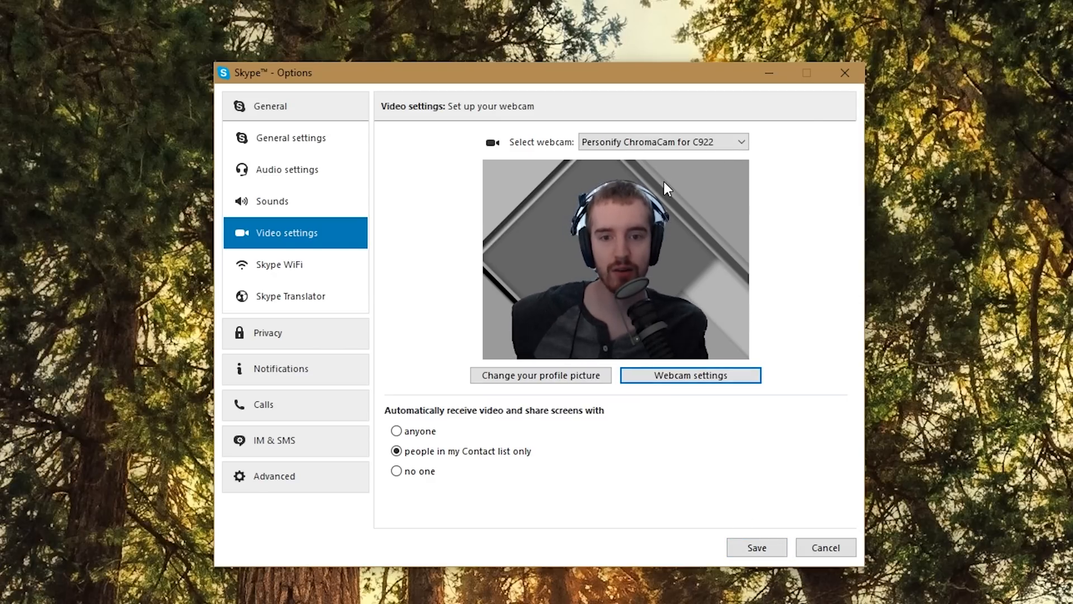
pyautogui.moveTo(701, 286)
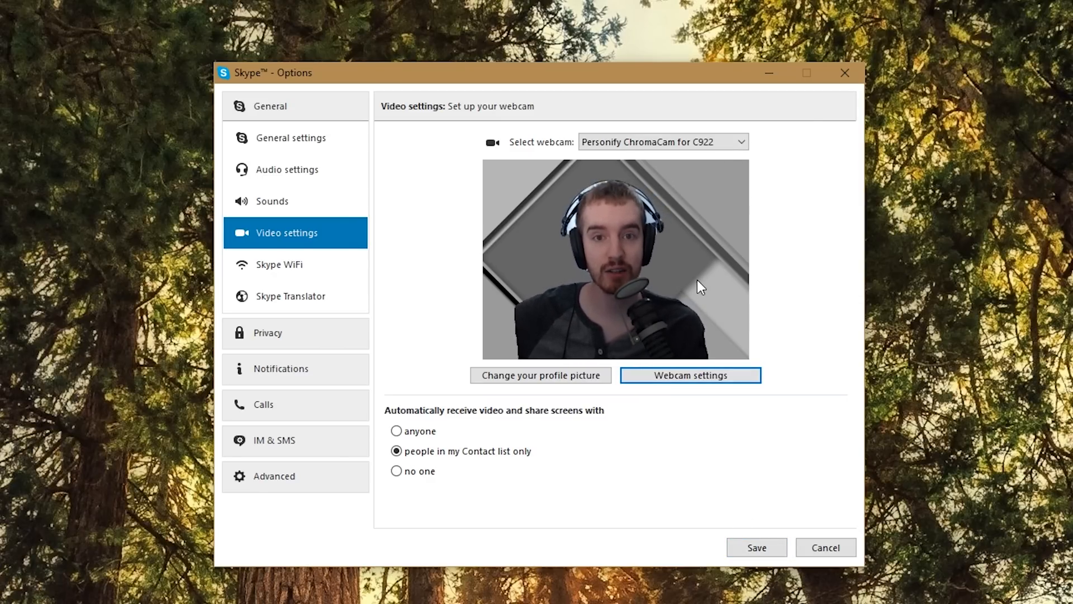